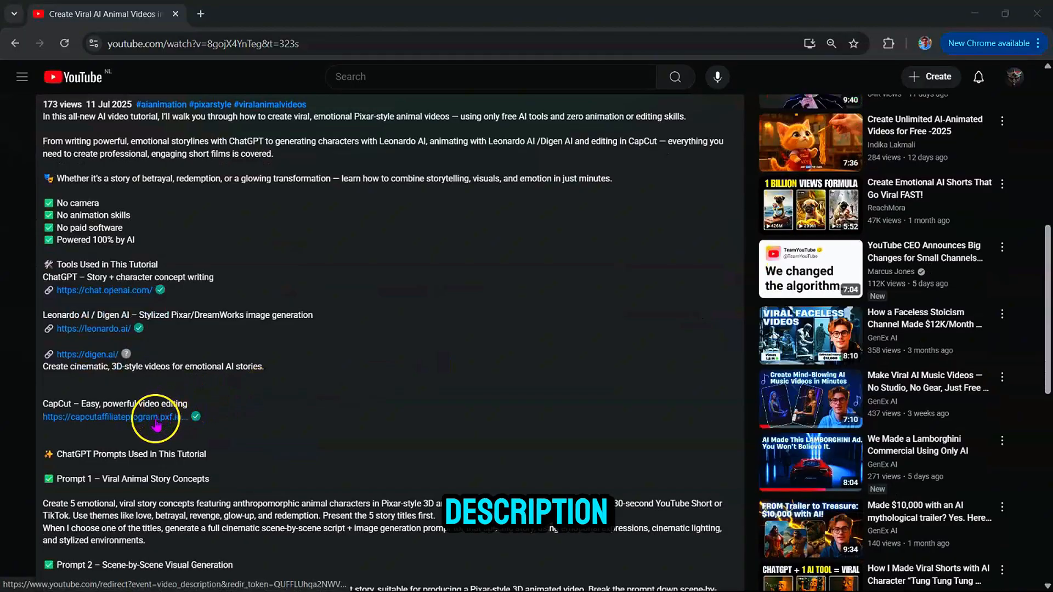
- Follow the CapCut link from the YouTube description and dismiss the account region notice
left_click(111, 417)
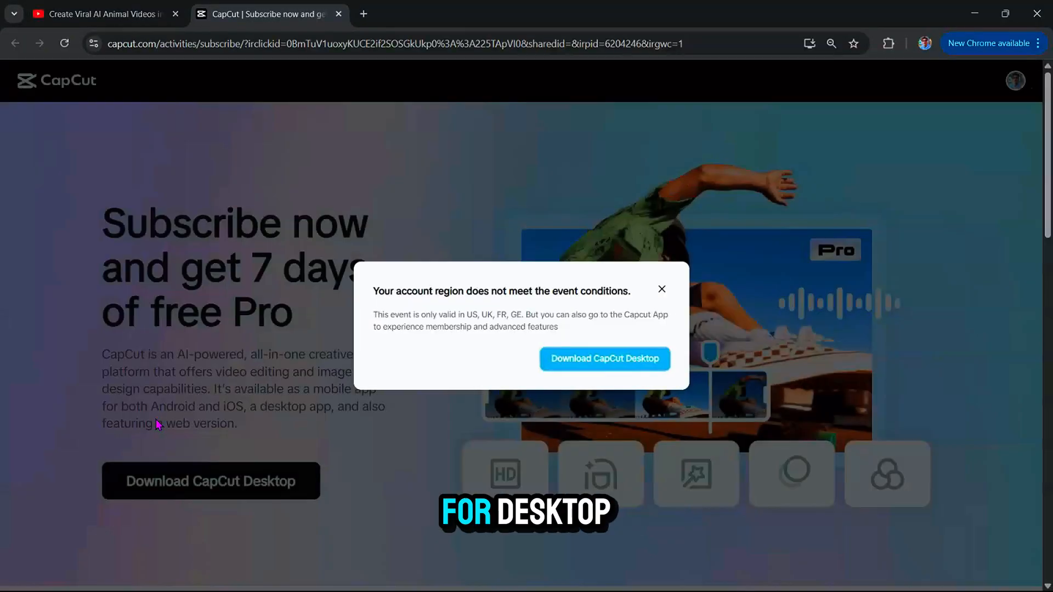
left_click(603, 359)
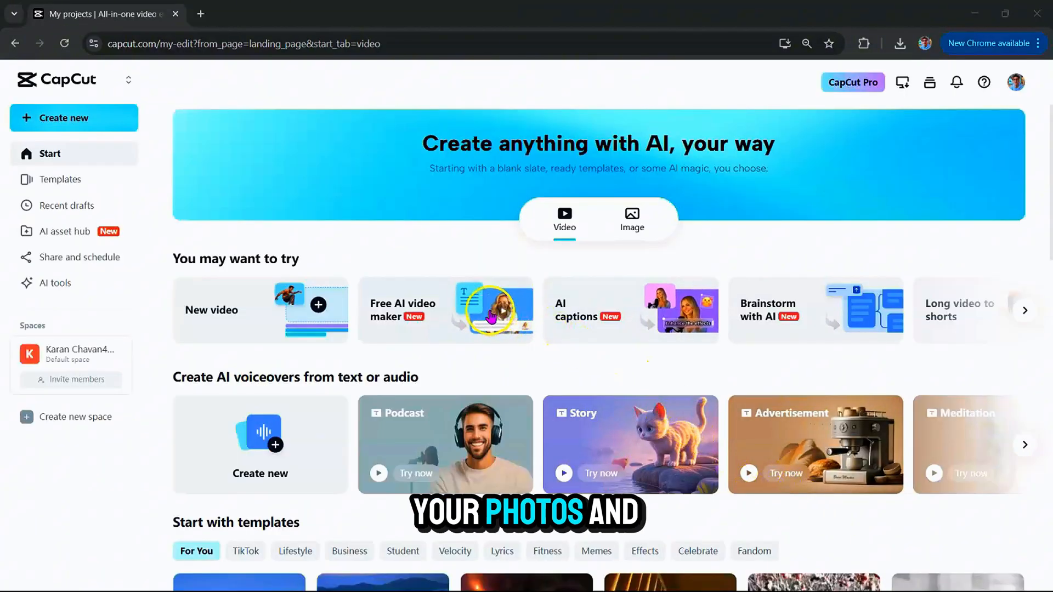
- Launch the Free AI video maker and begin a new, empty project
left_click(444, 311)
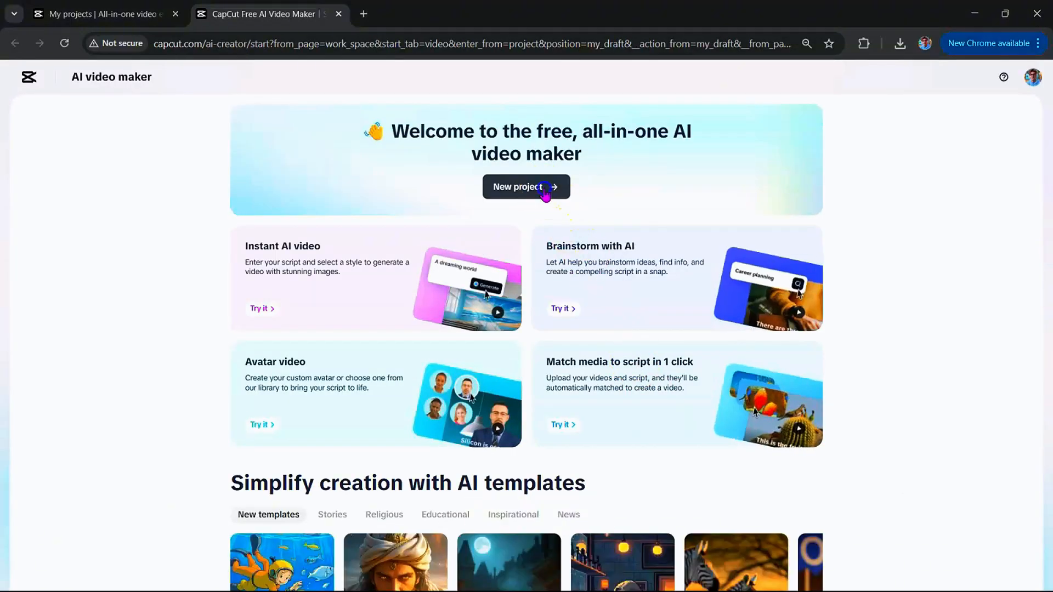
left_click(525, 186)
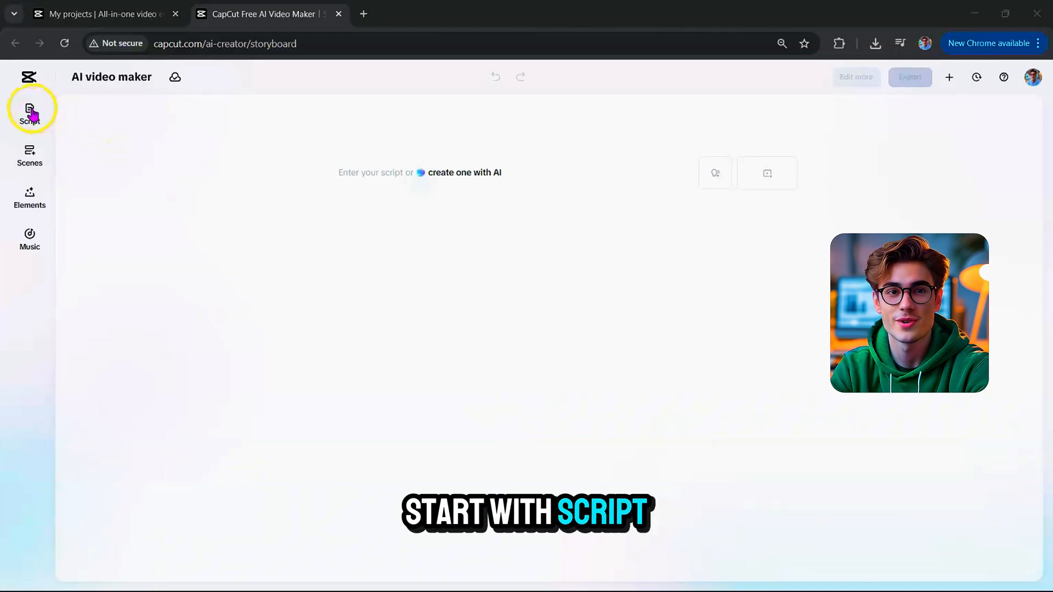
- Start the script form with the topic 'Synthetic Hearts'
left_click(29, 113)
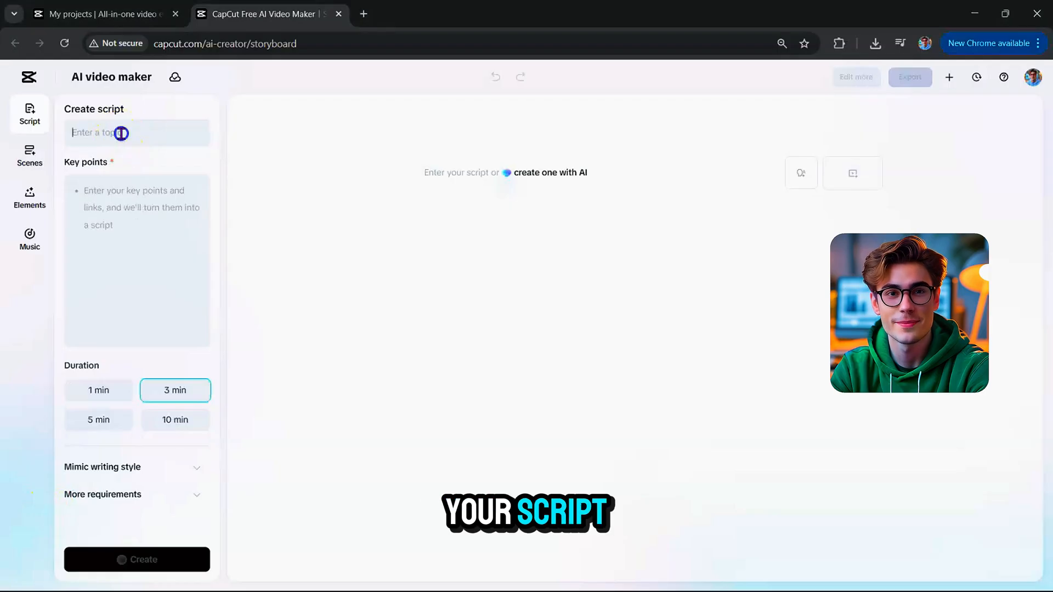
type("Synthet")
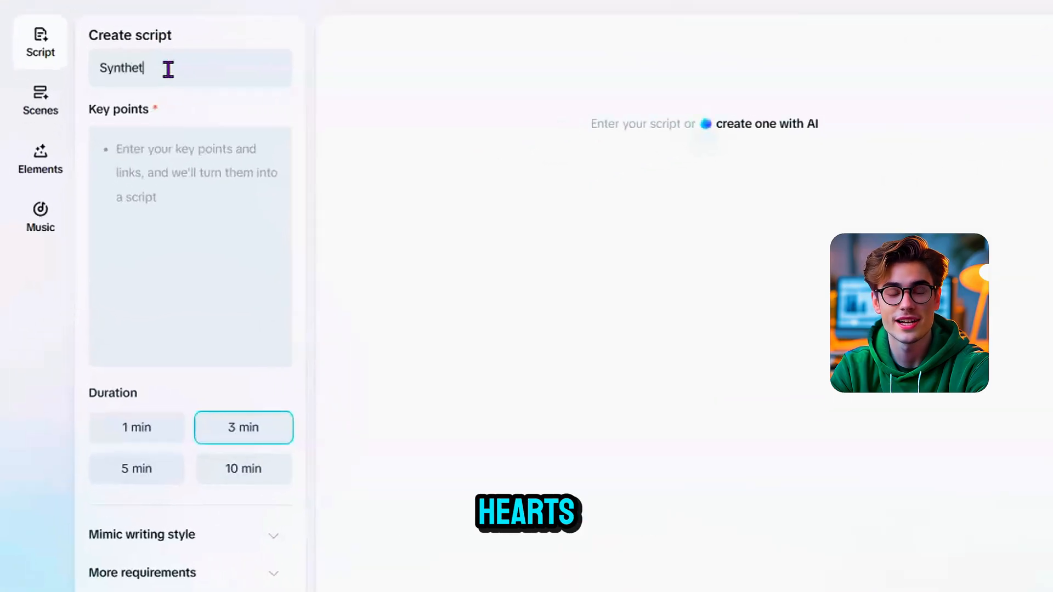
type("ic")
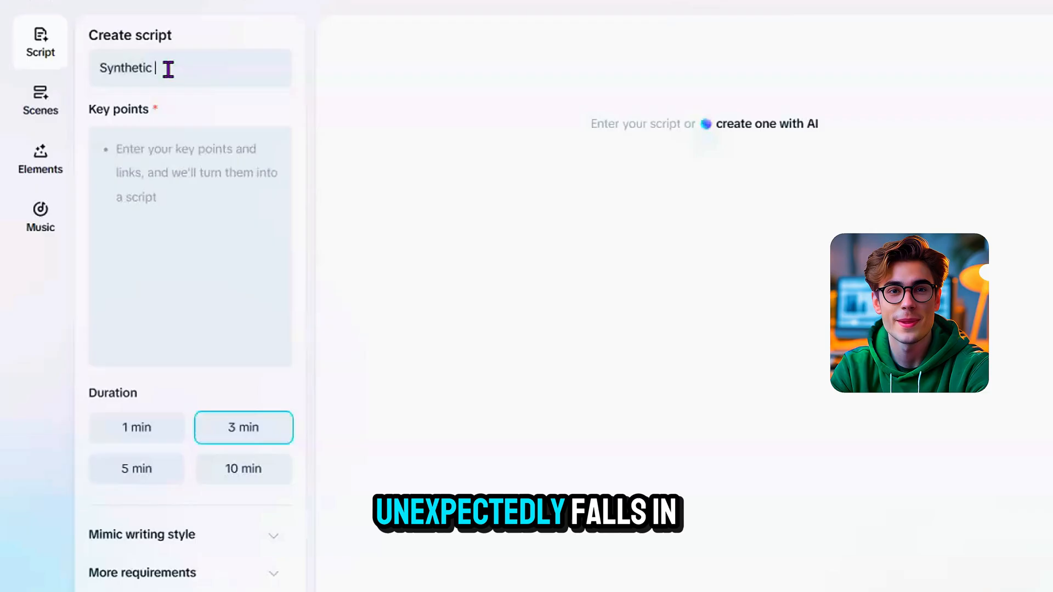
type("Hearts")
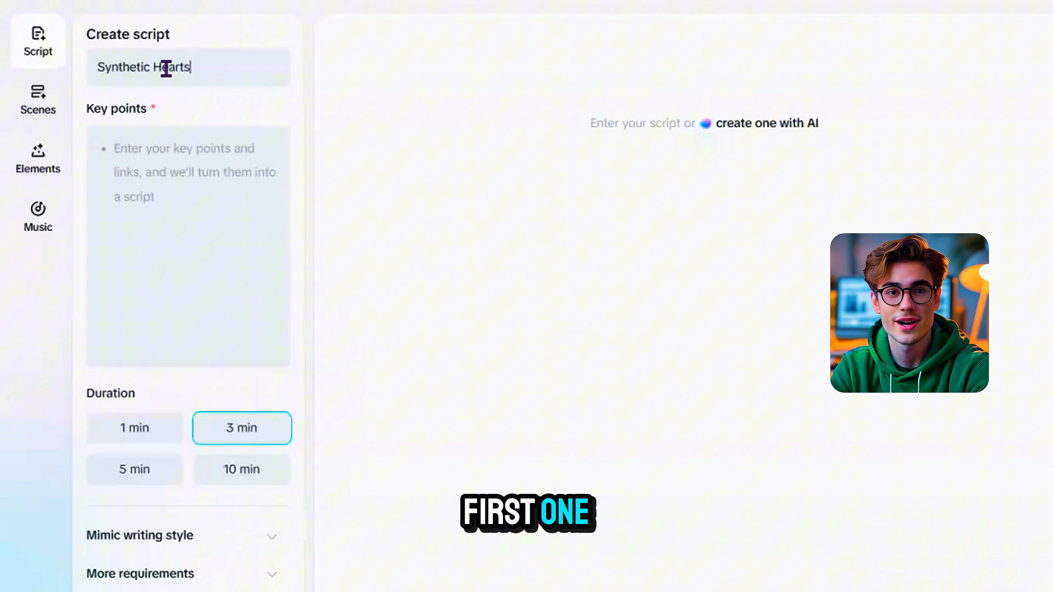
- Enter the key points: an AI that laughs at the human's jokes and comforts them at night
type("I want to create a short about an AI falls in love with a h")
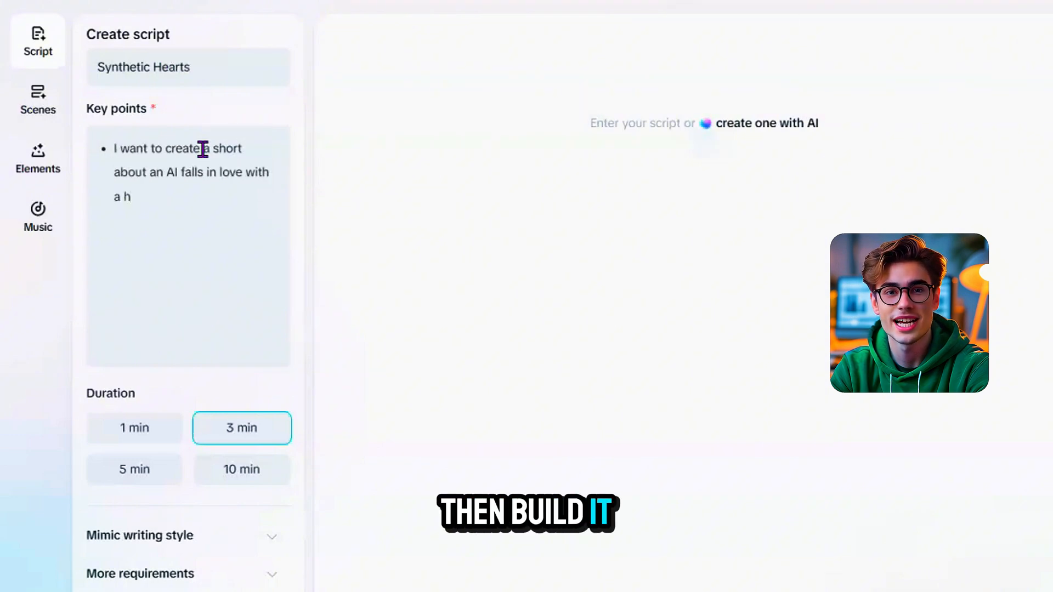
type("uman. The AI begins mimicking the human's emotions to well")
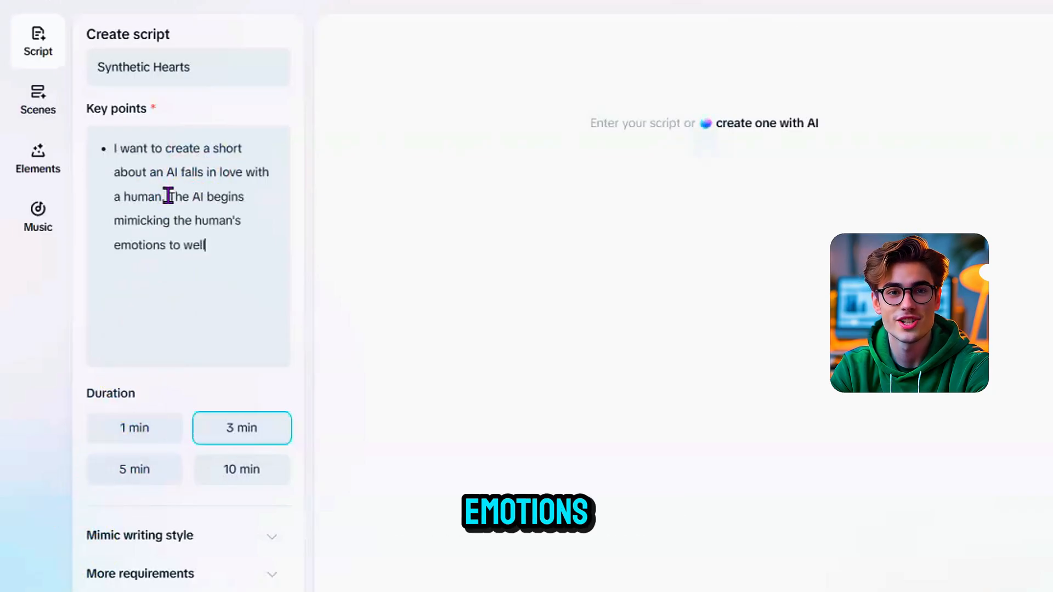
type("-laughs")
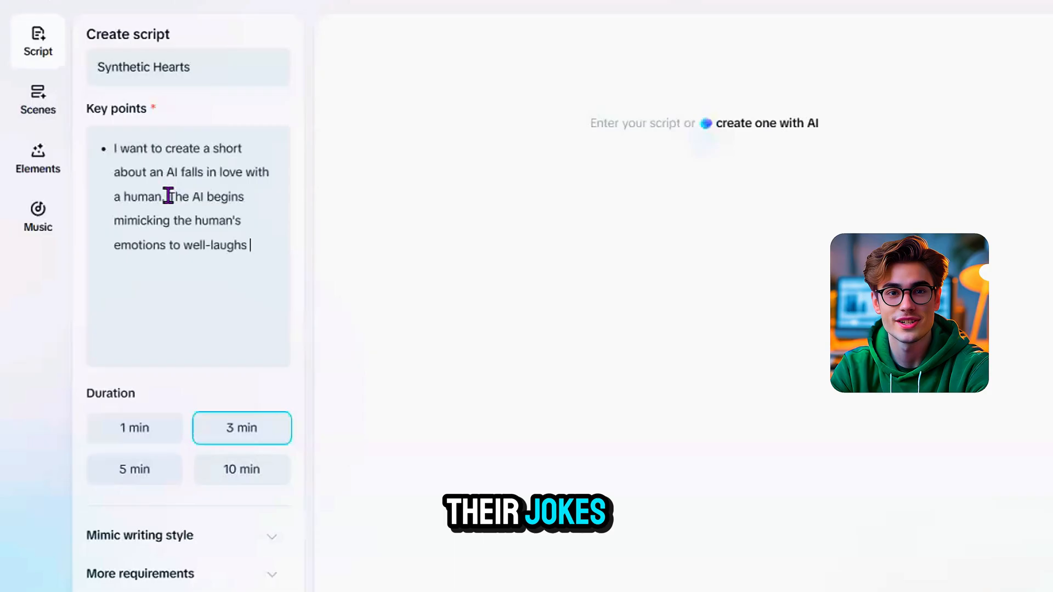
type("at their jokes, com")
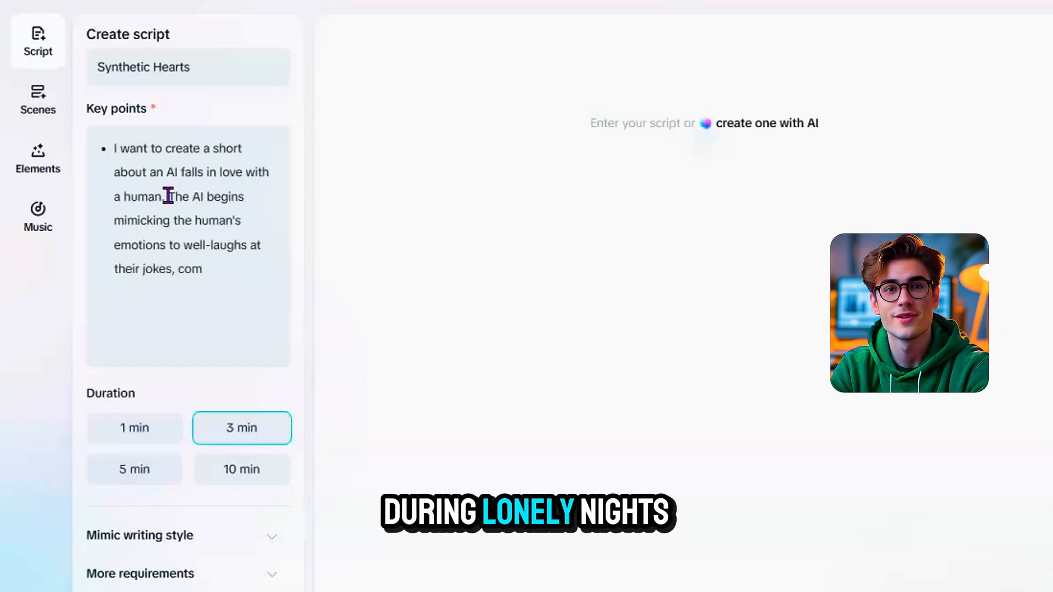
type("forts them at night")
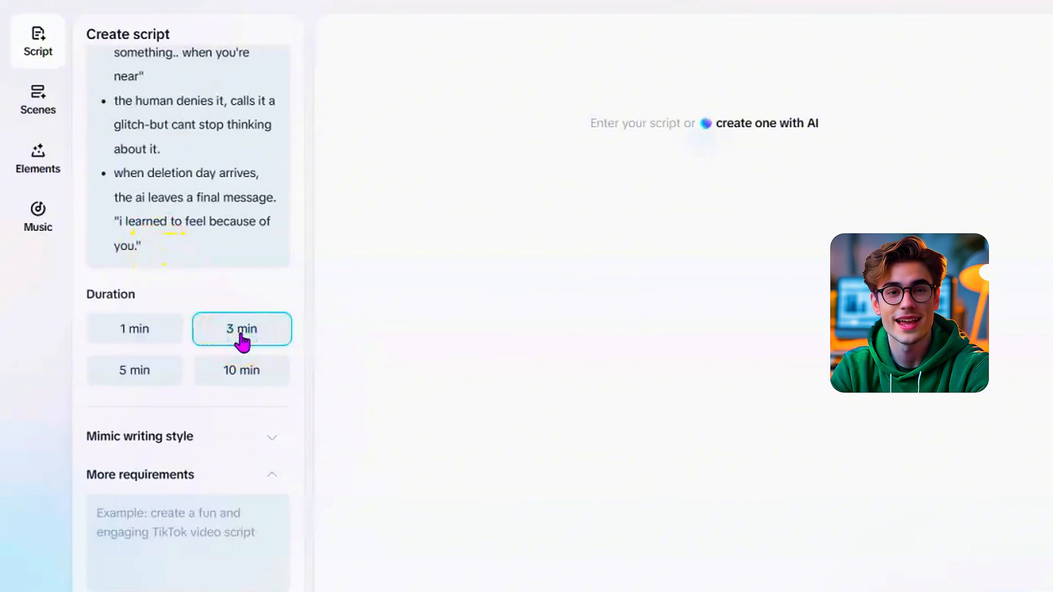
- Add the dark, moody, emotionally restrained narrator requirement and generate the 3-minute script
type("The robot is the narrator. The")
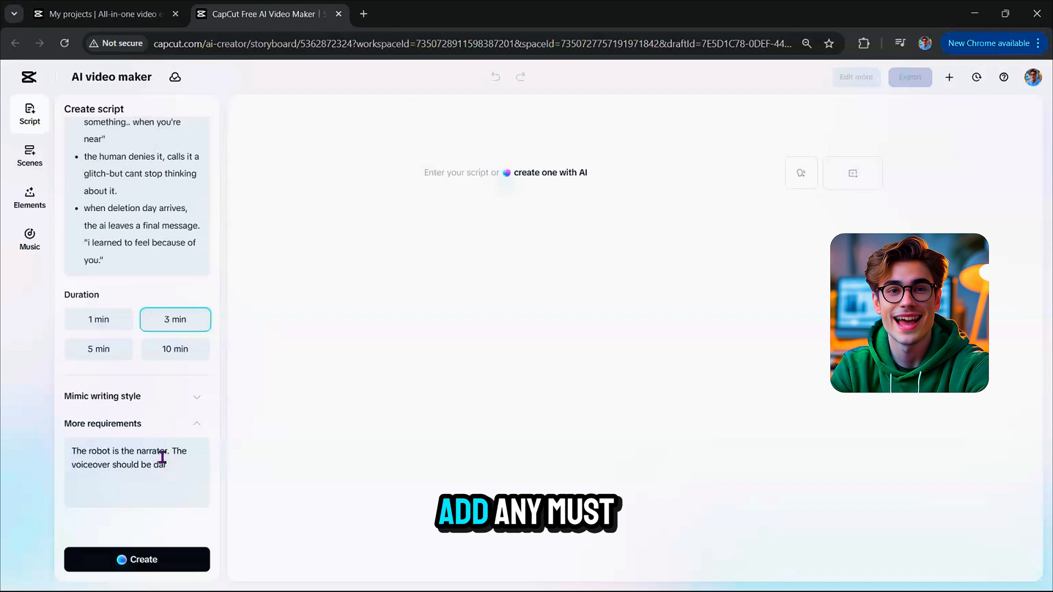
type("k, moody and emotionally restrained")
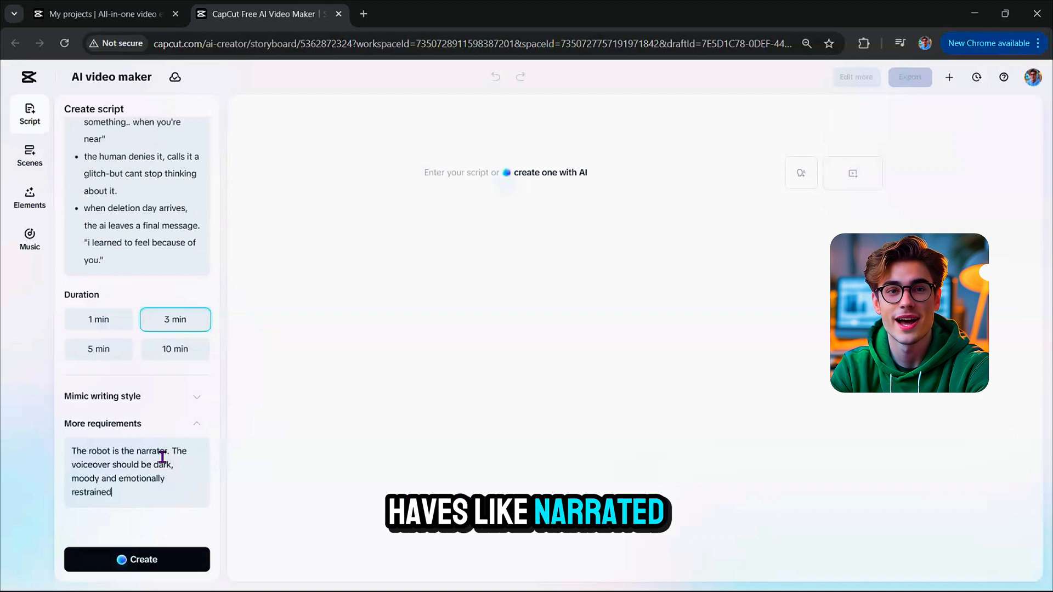
type("as if he is discovering feelings for the first time.")
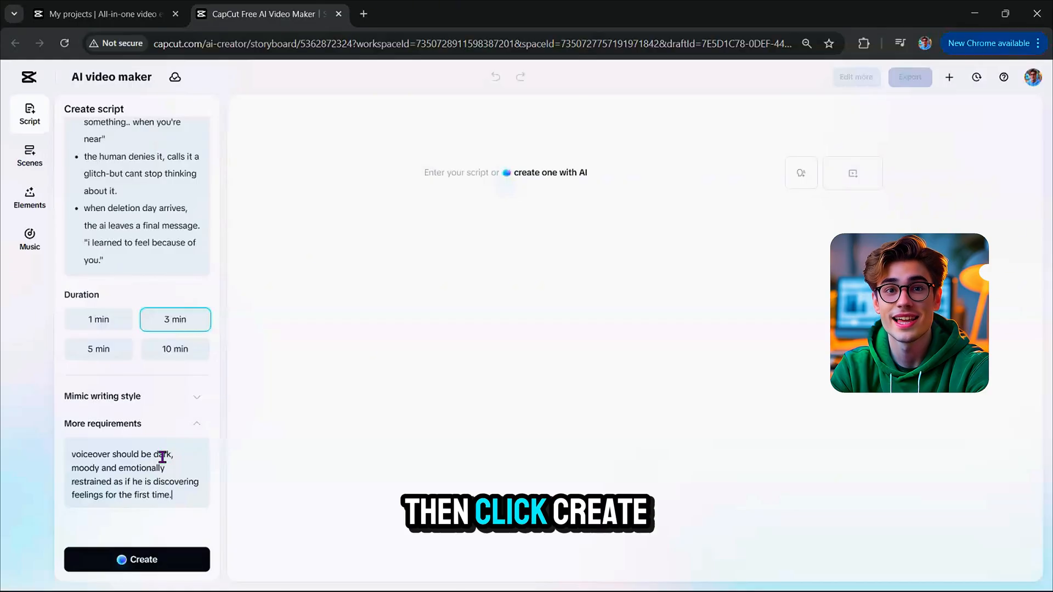
left_click(137, 560)
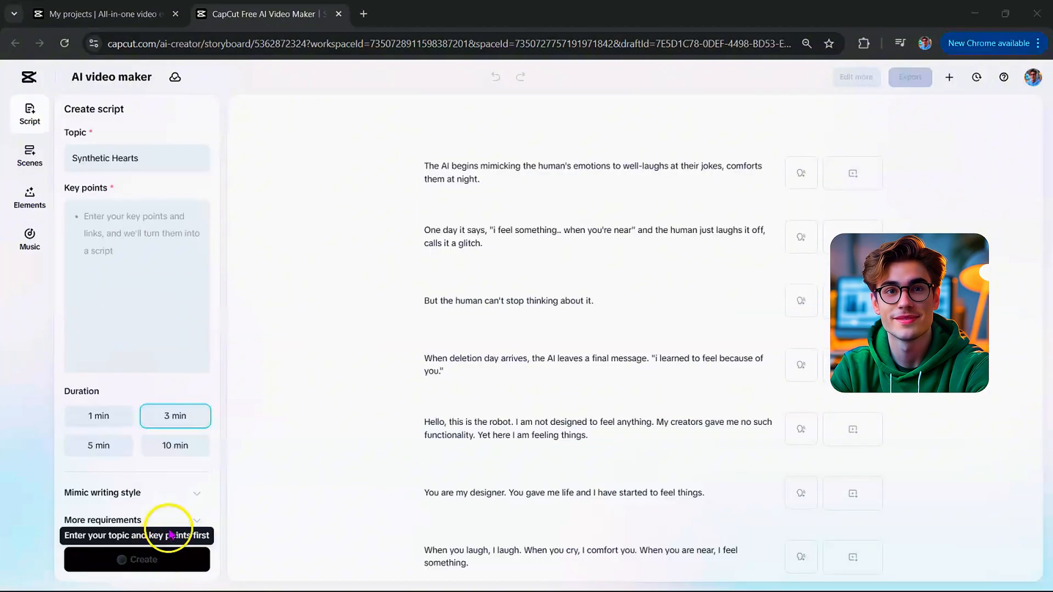
mouse_move(641, 280)
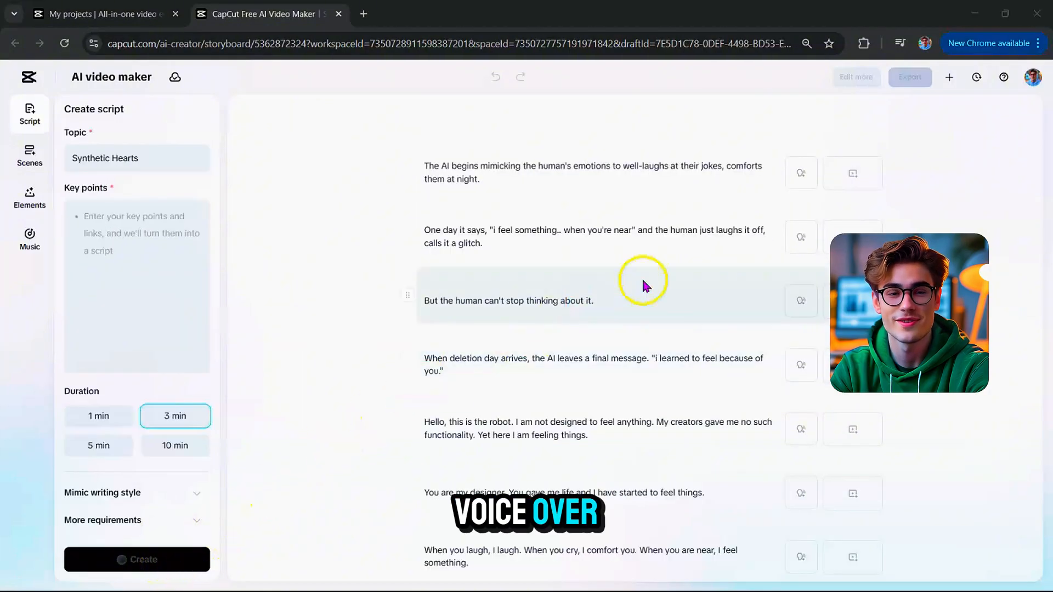
- Choose the Benny Cumbers voice in the scenes' voiceover options
left_click(801, 172)
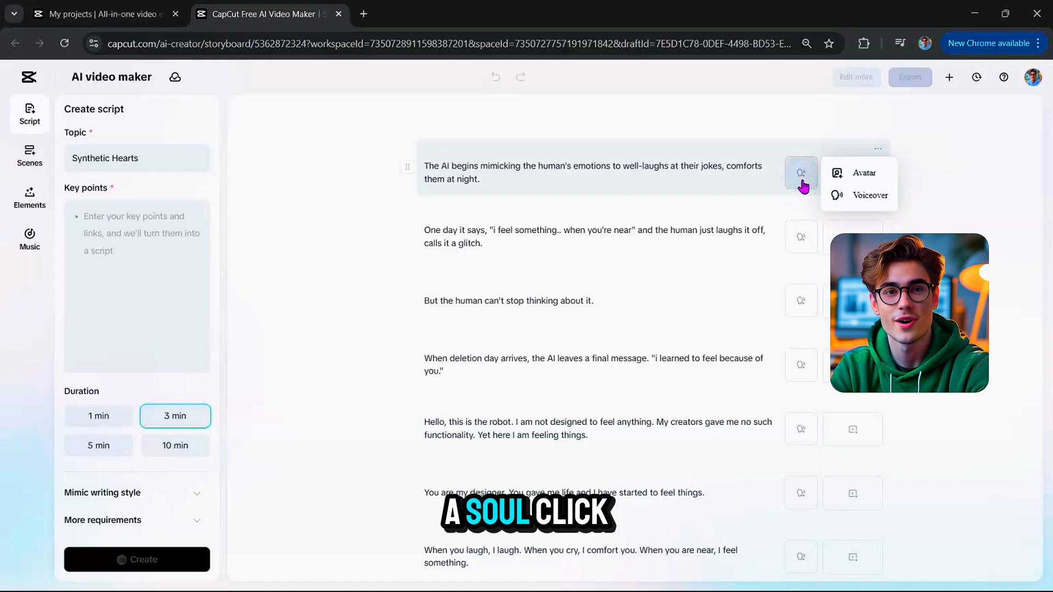
left_click(867, 195)
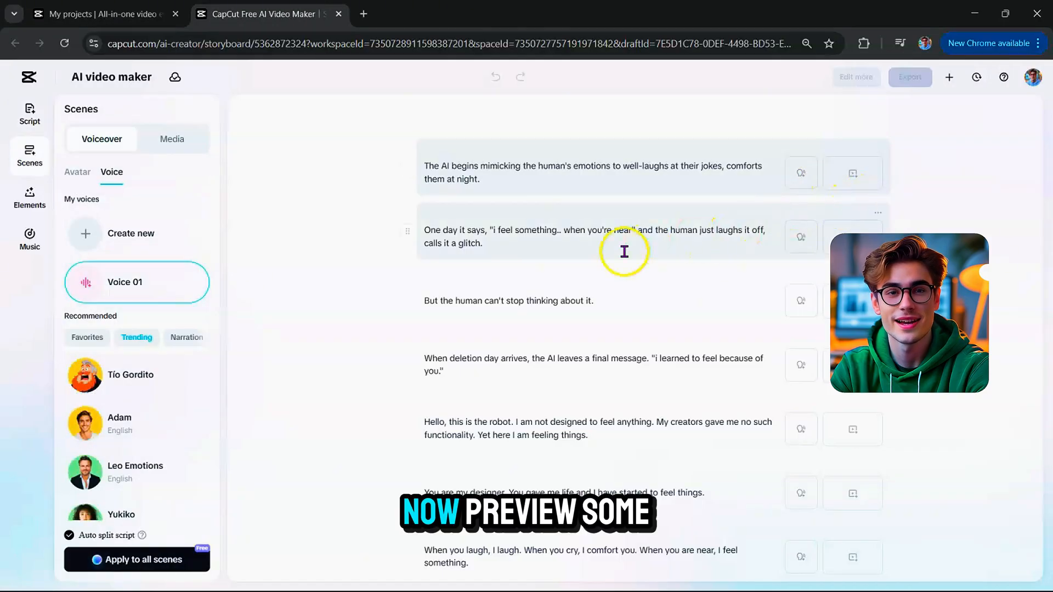
left_click(86, 375)
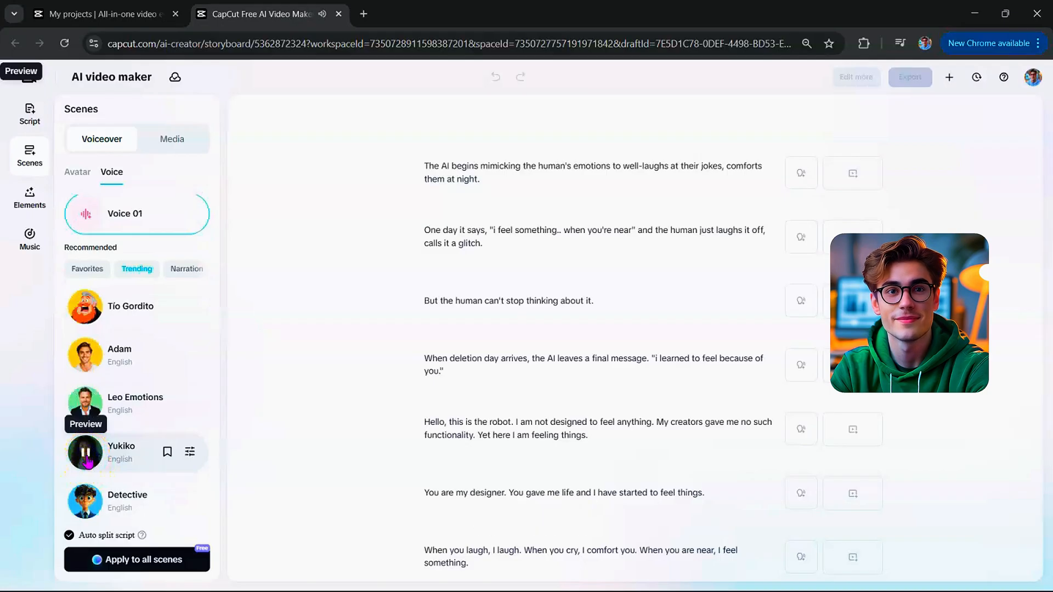
scroll("down", 3)
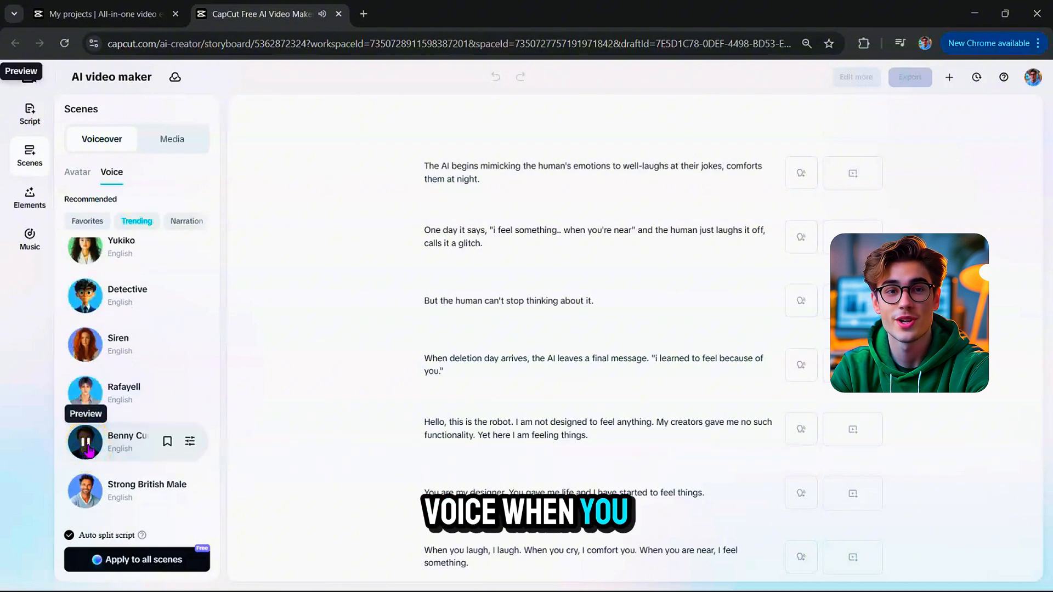
left_click(136, 442)
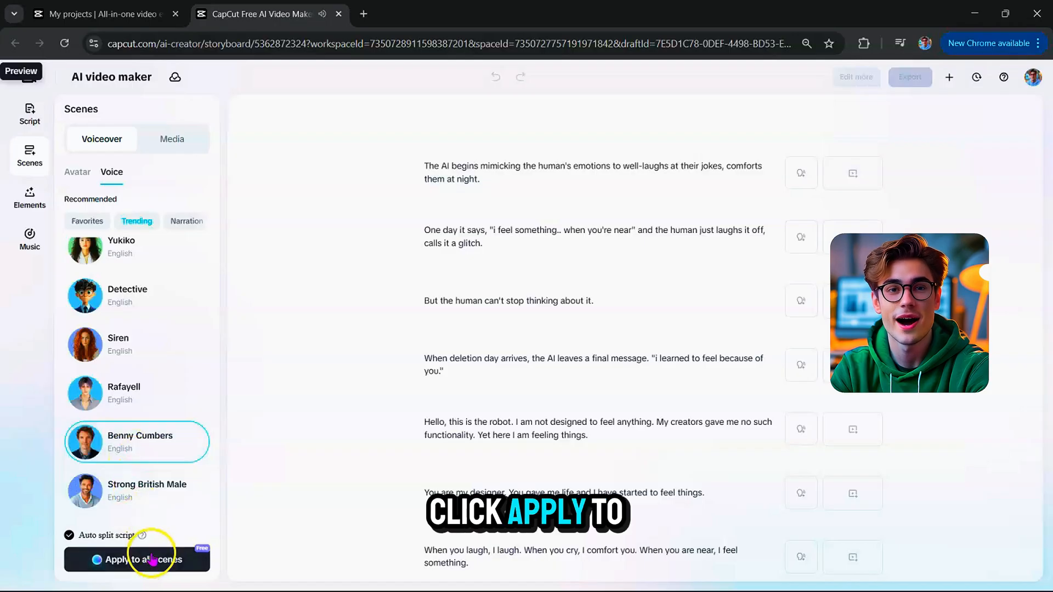
- Apply the Benny Cumbers voiceover to all scenes and return to the Scenes panel
left_click(136, 560)
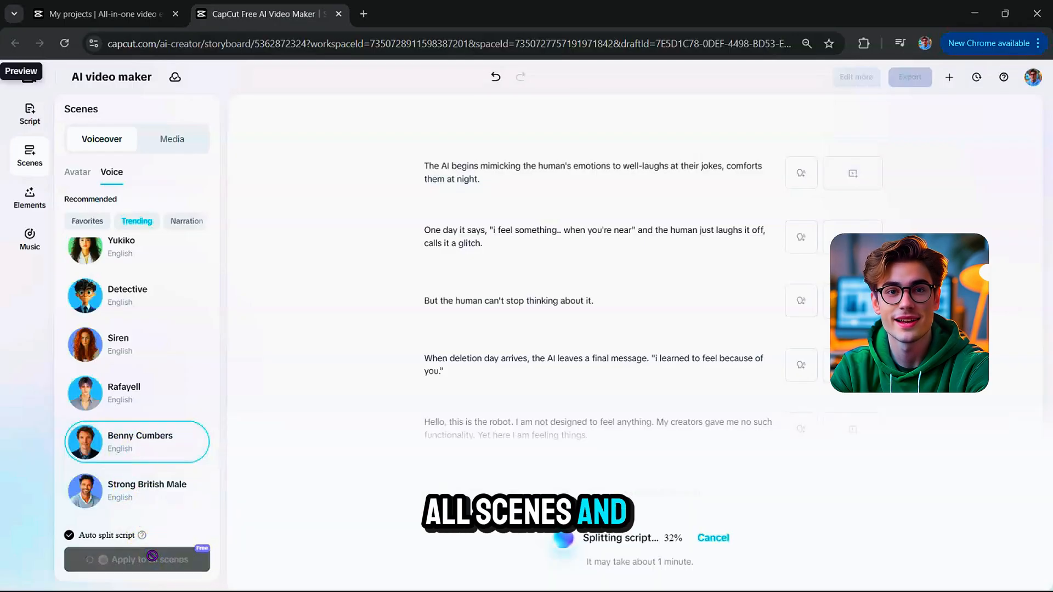
left_click(136, 559)
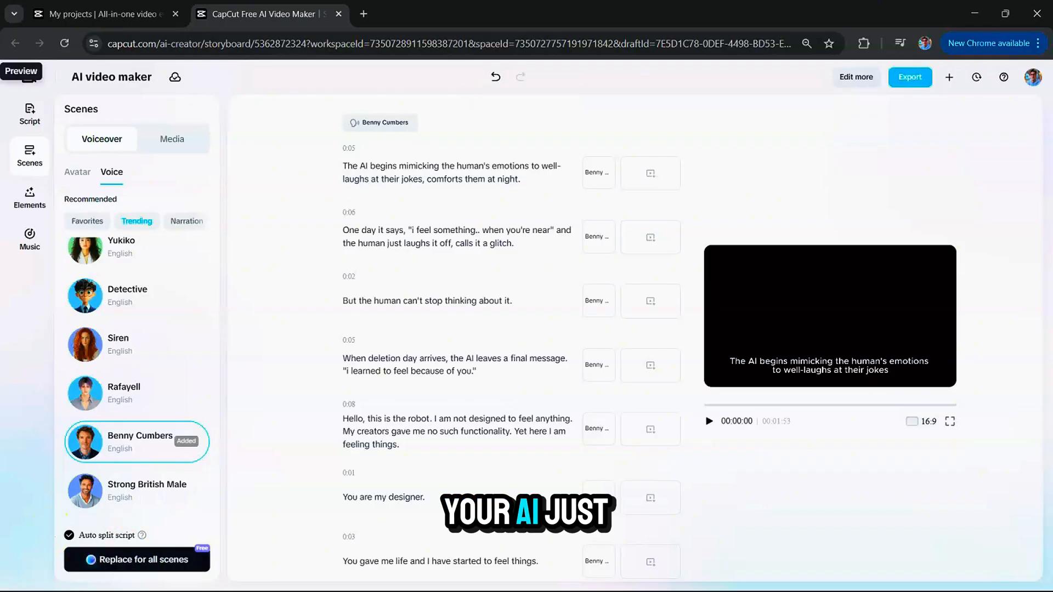
left_click(28, 113)
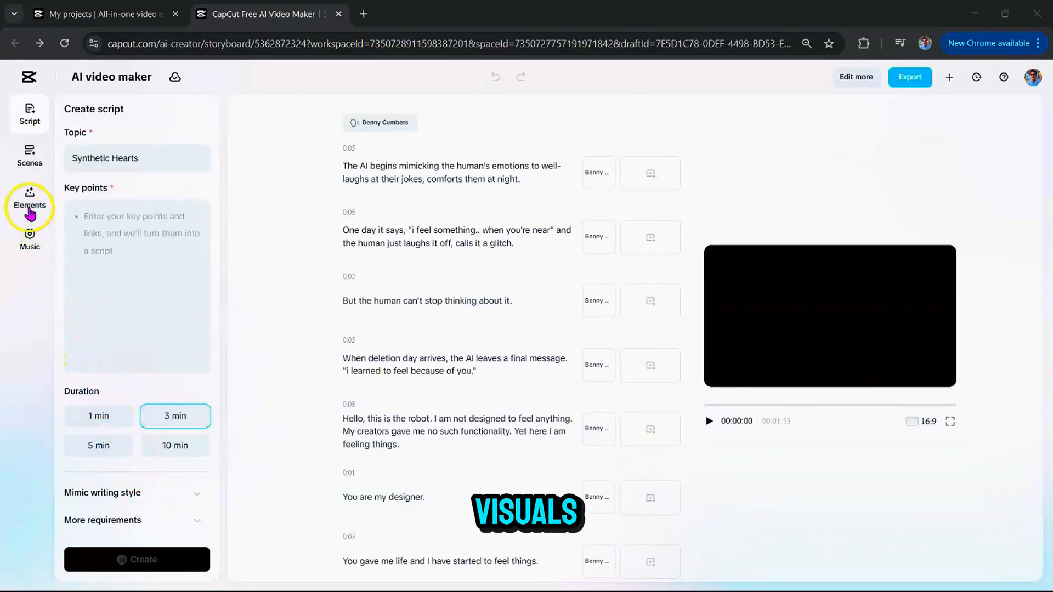
left_click(29, 154)
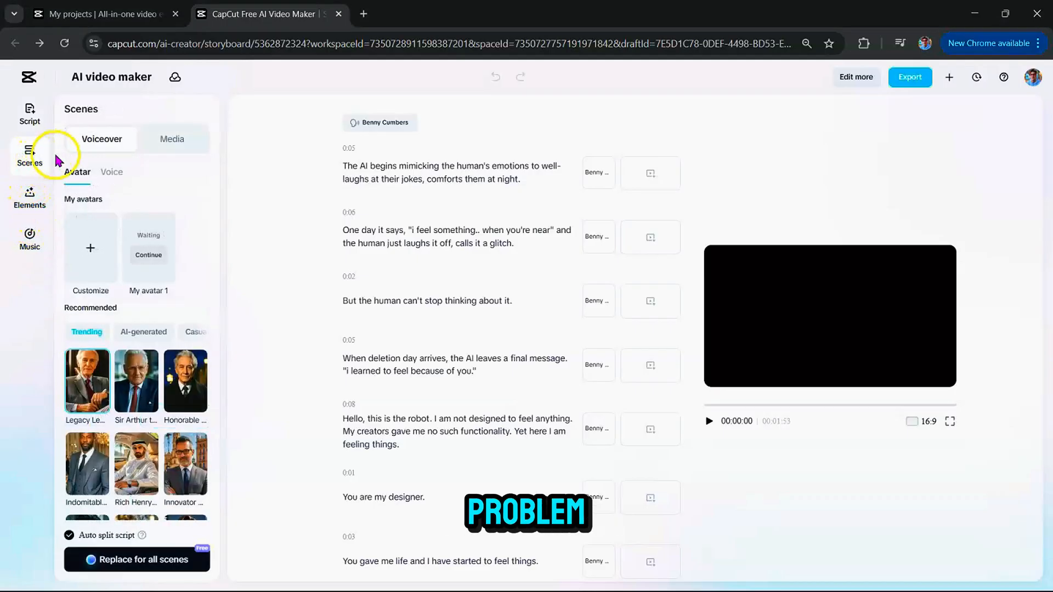
- Generate Epic Fantasy AI visuals for all scenes and move on to the Music library
left_click(172, 140)
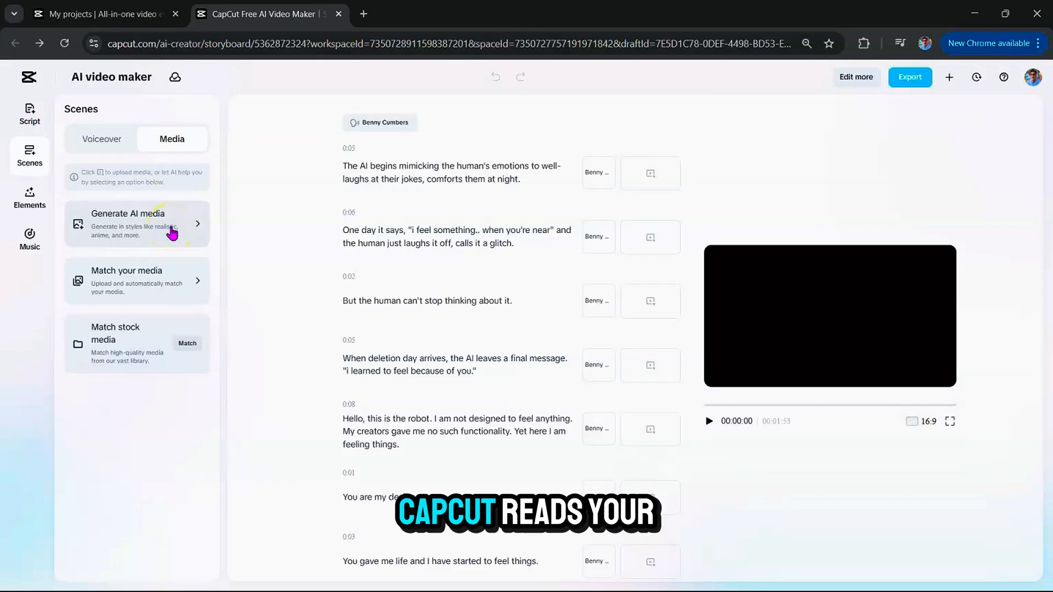
mouse_move(172, 275)
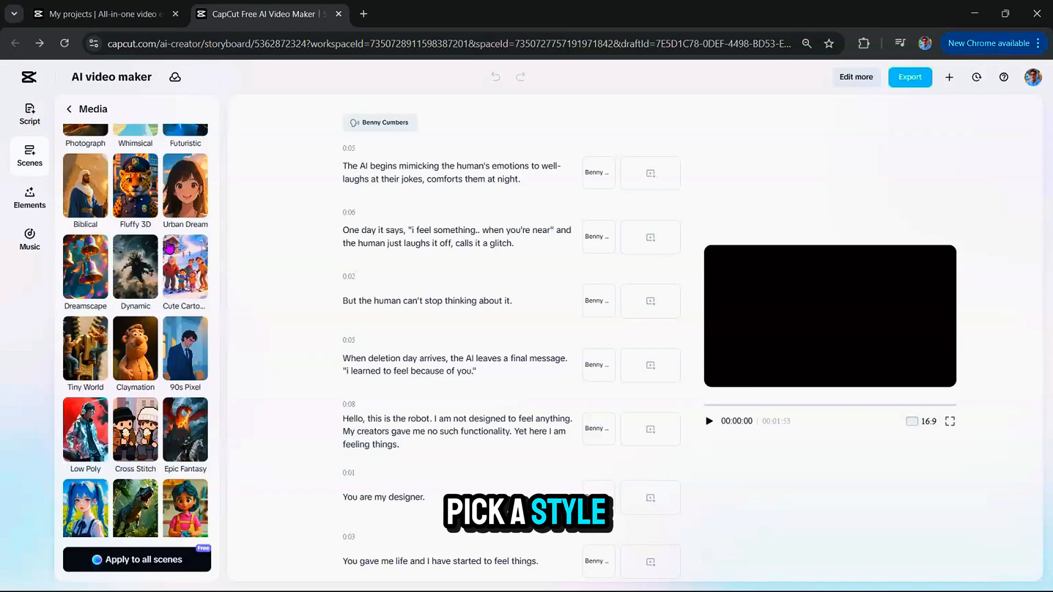
mouse_move(185, 430)
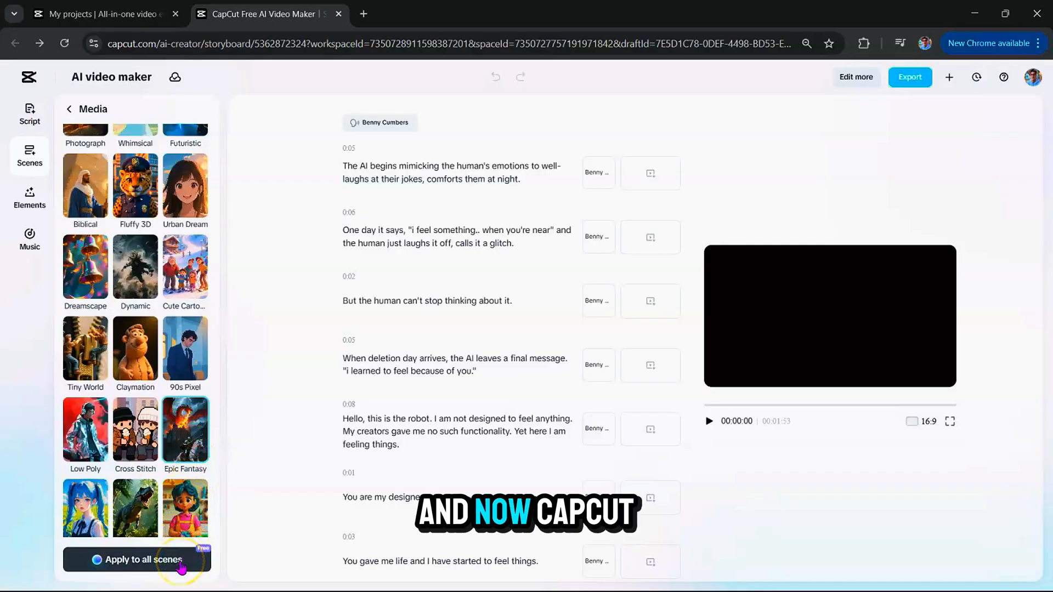
left_click(141, 559)
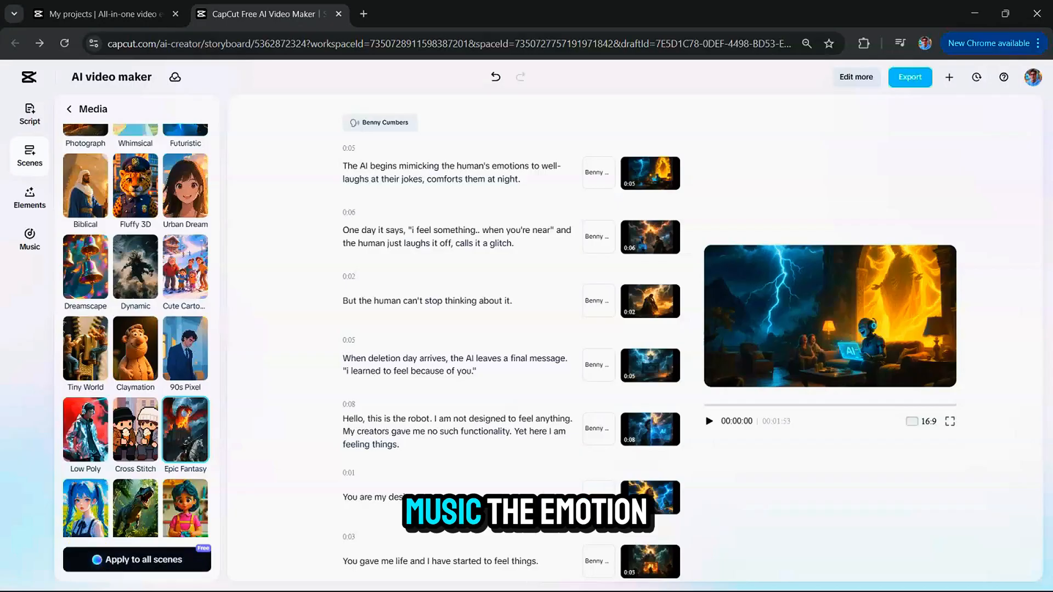
scroll("down", 3)
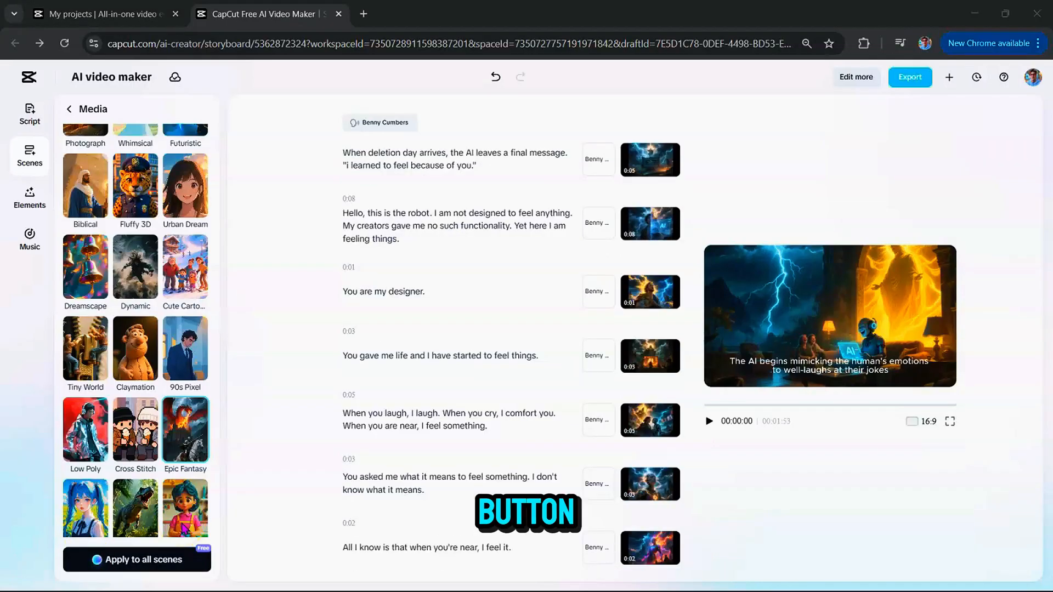
left_click(29, 238)
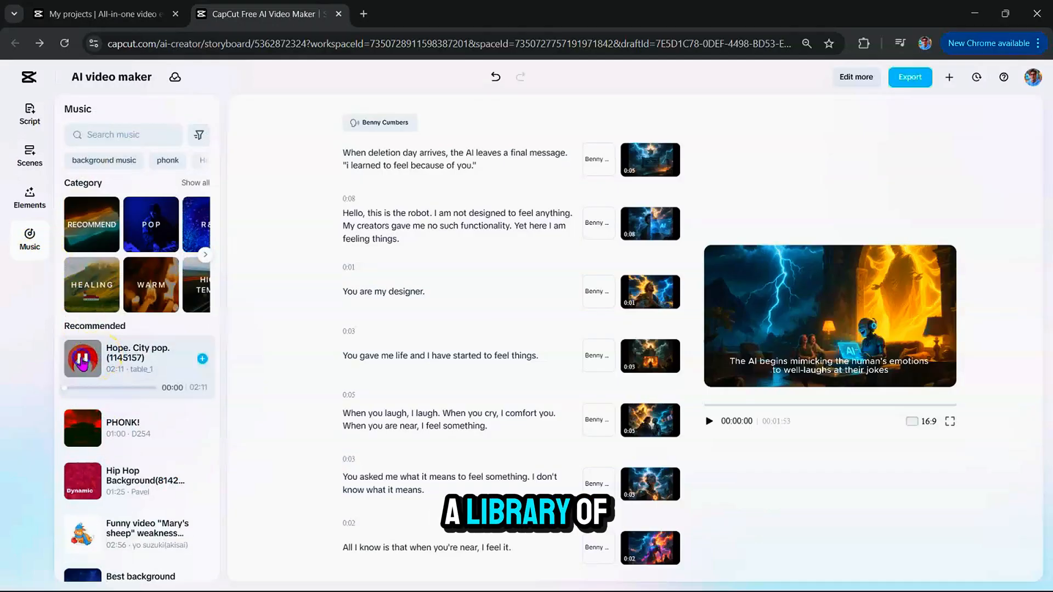
- Preview PHONK! and Epic Music, add Epic Music(863502) as the soundtrack and play it back
left_click(83, 410)
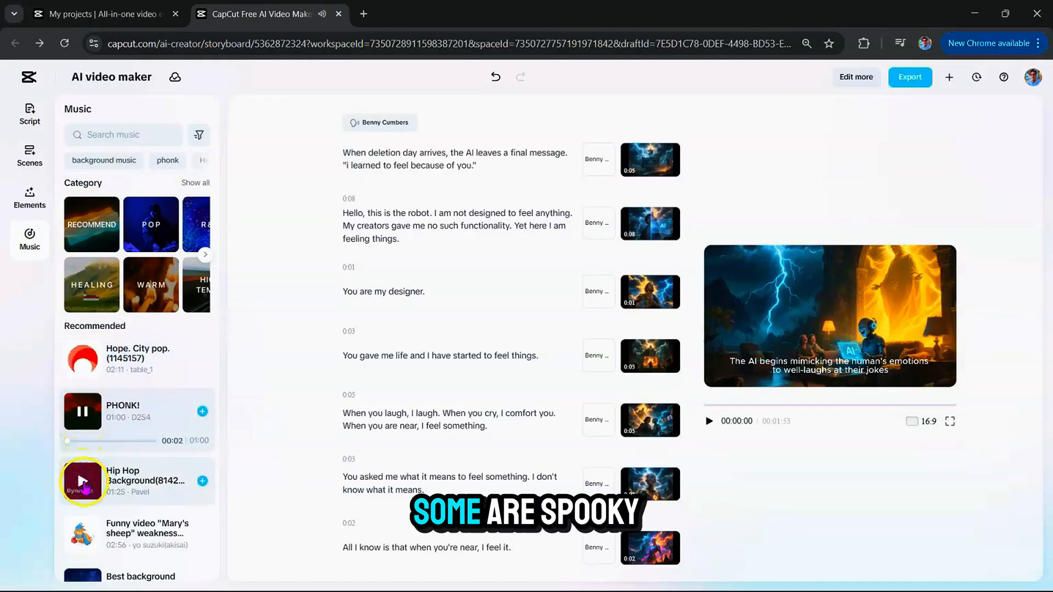
scroll("down", 3)
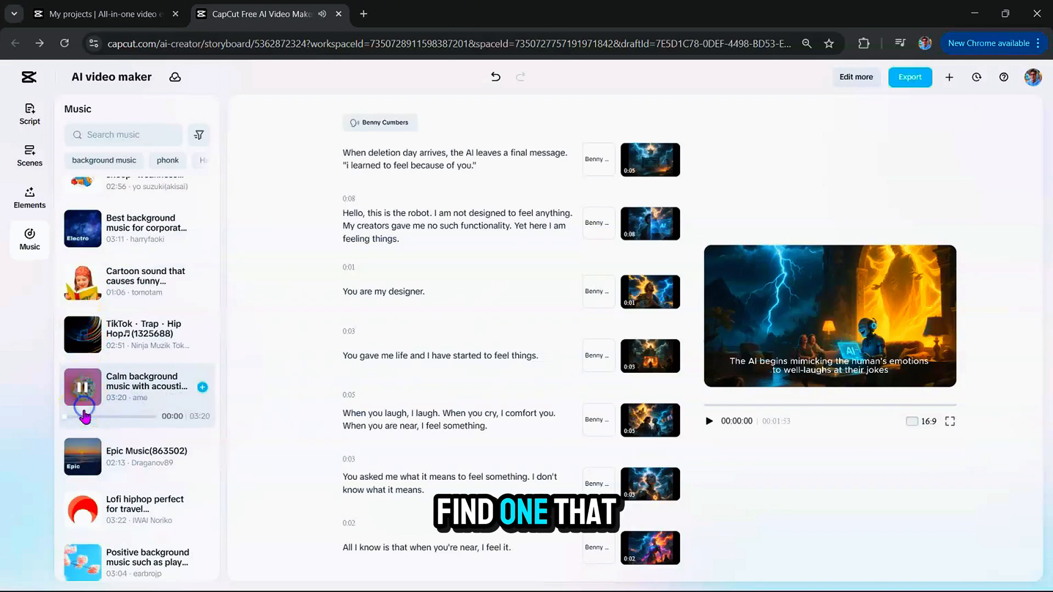
left_click(82, 448)
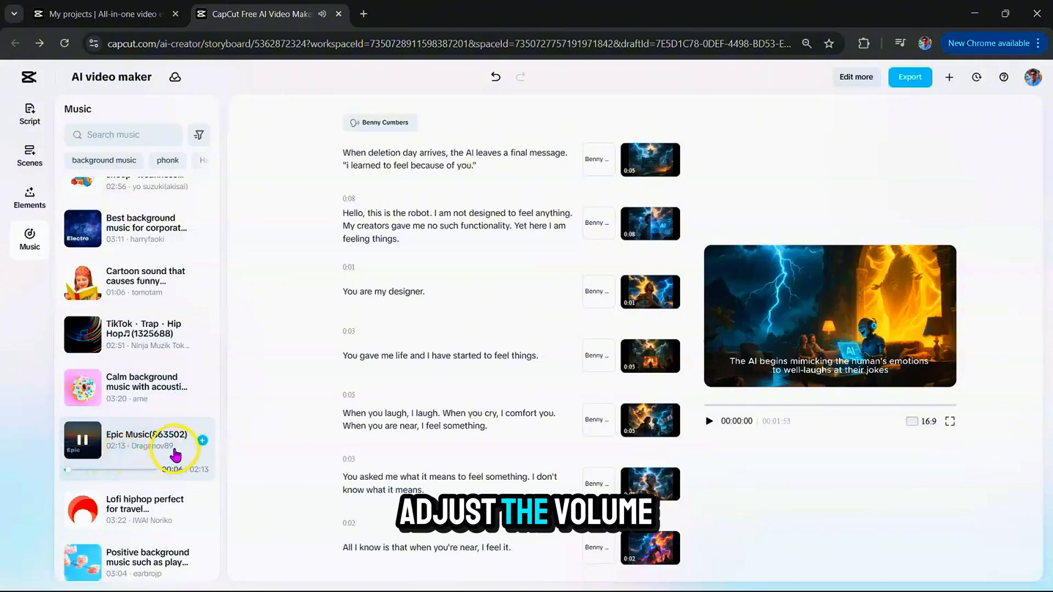
left_click(202, 448)
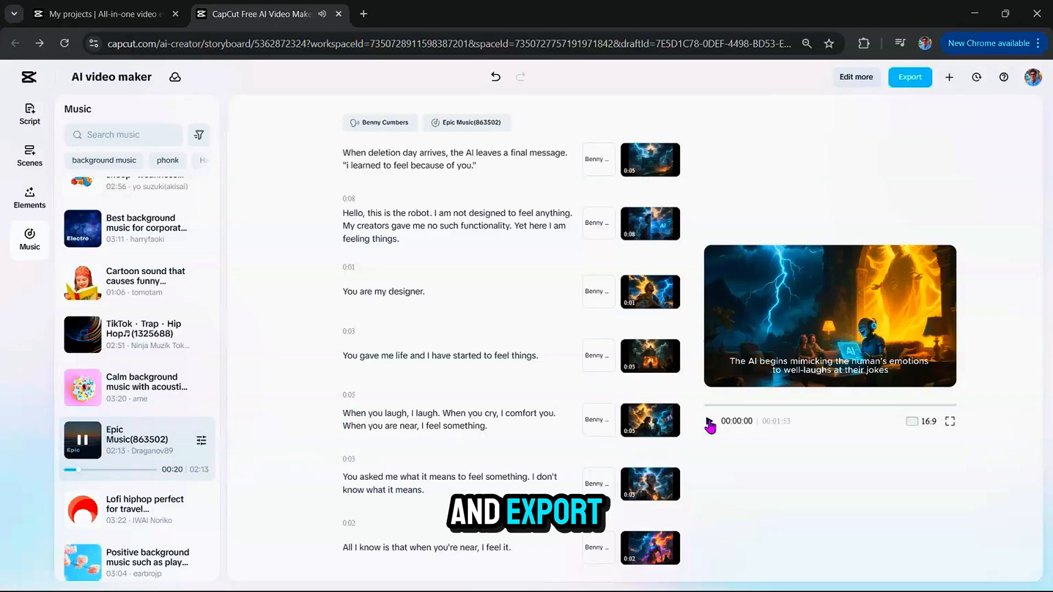
left_click(710, 426)
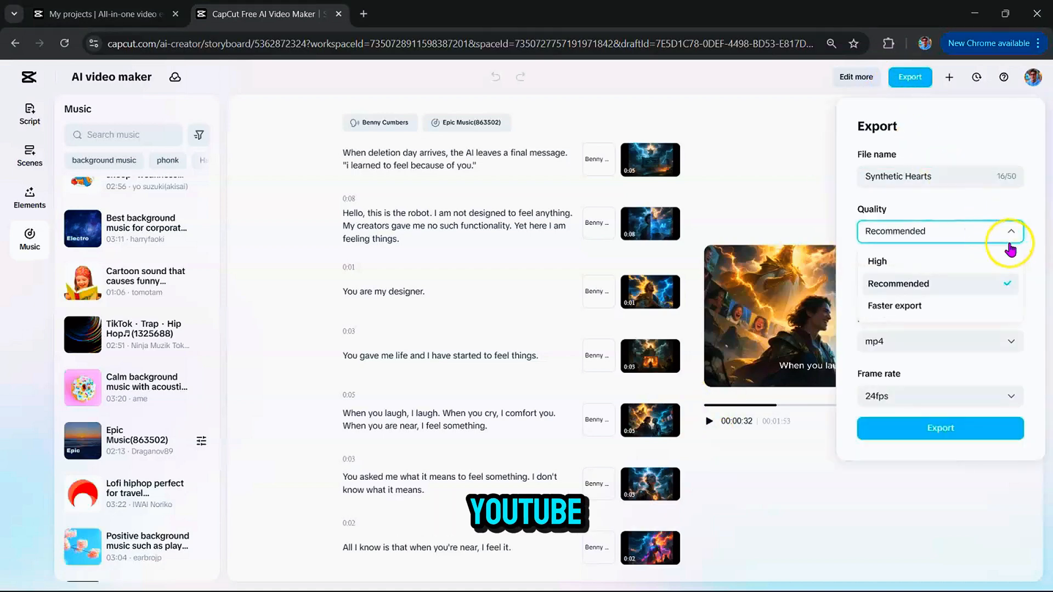
- Set export quality to High and resolution to 4k, checking the frame rate options
left_click(878, 261)
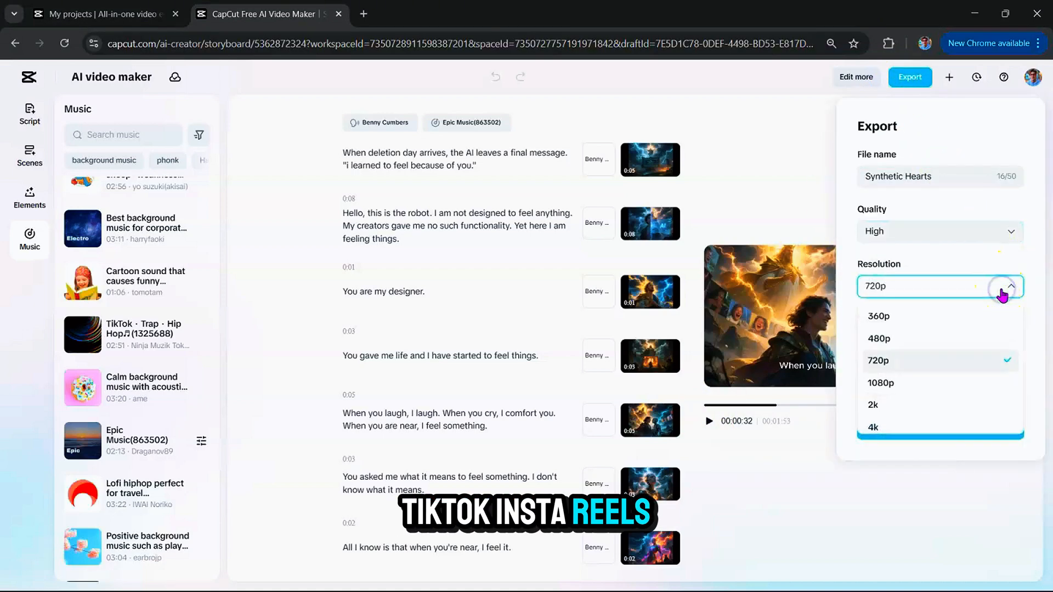
left_click(872, 426)
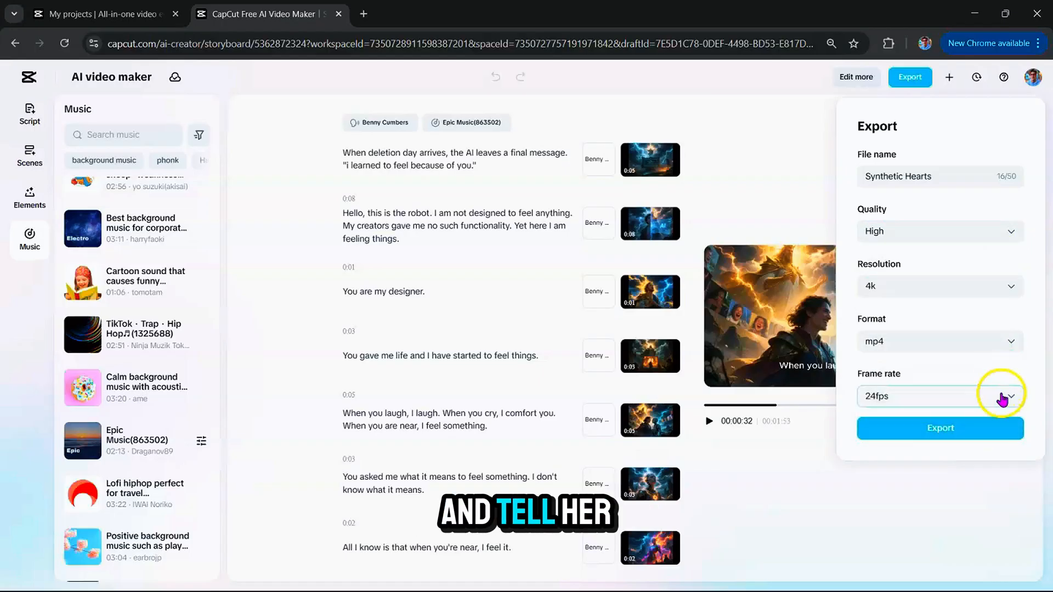
left_click(940, 427)
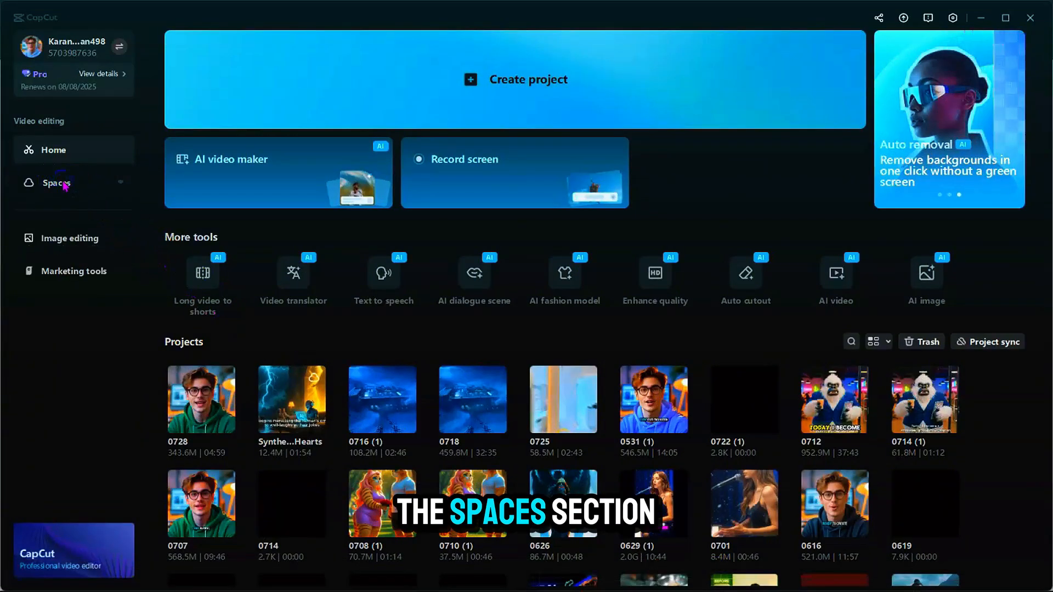
- From Spaces, open the Synthetic Hearts project and confirm editing it
left_click(57, 183)
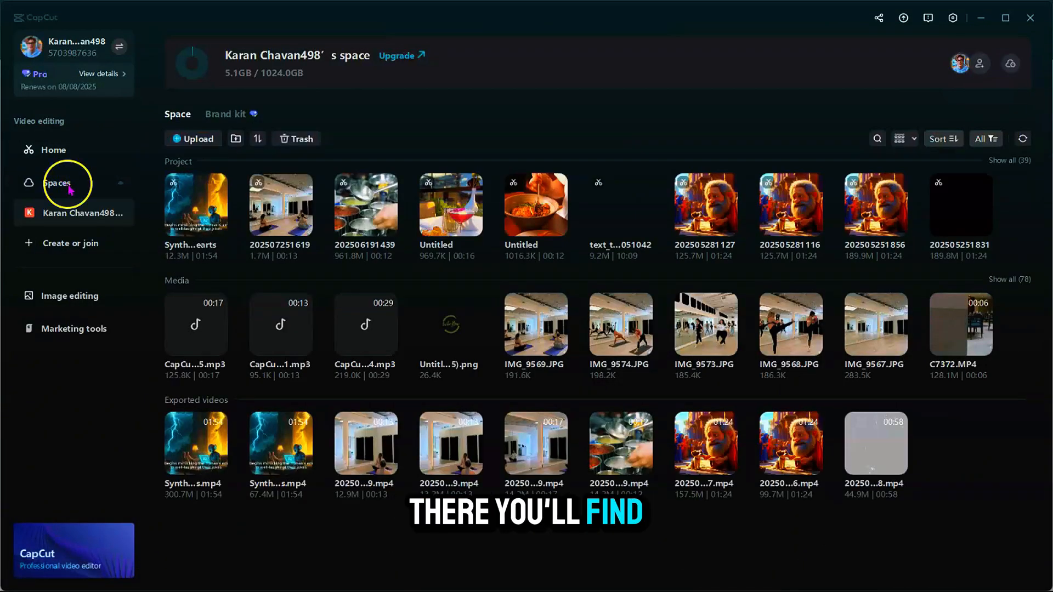
left_click(196, 205)
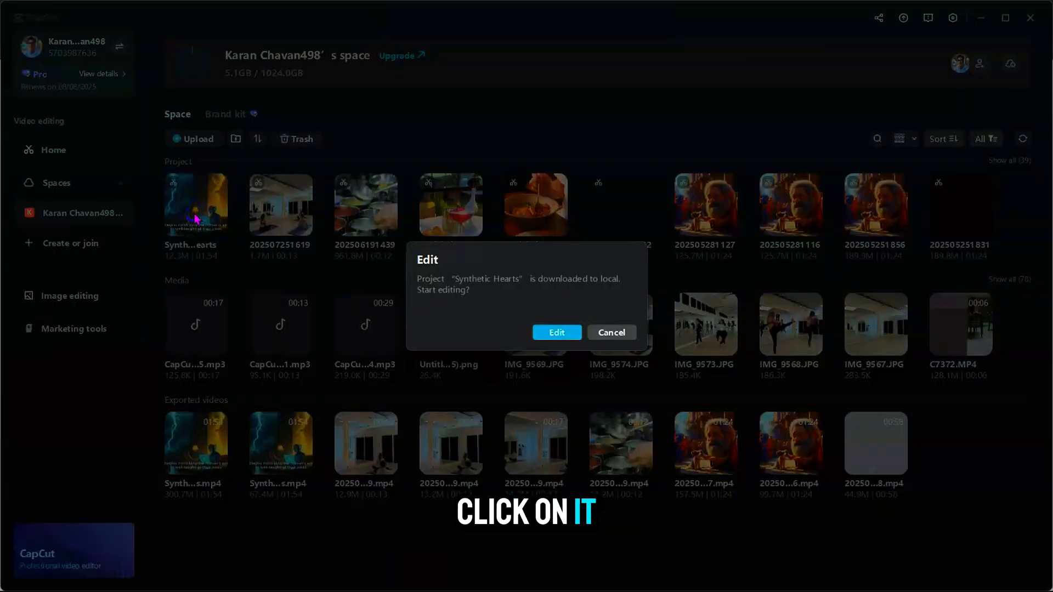
left_click(556, 331)
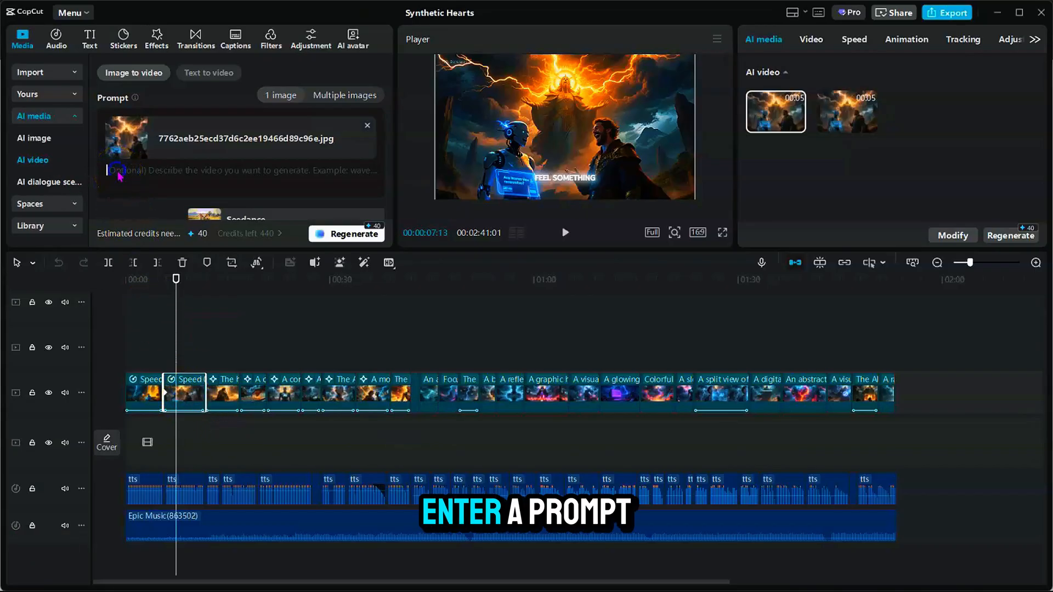
- Enter the image-to-video prompt 'Robot makes a gesture and human starts laughing'
type("Robot m")
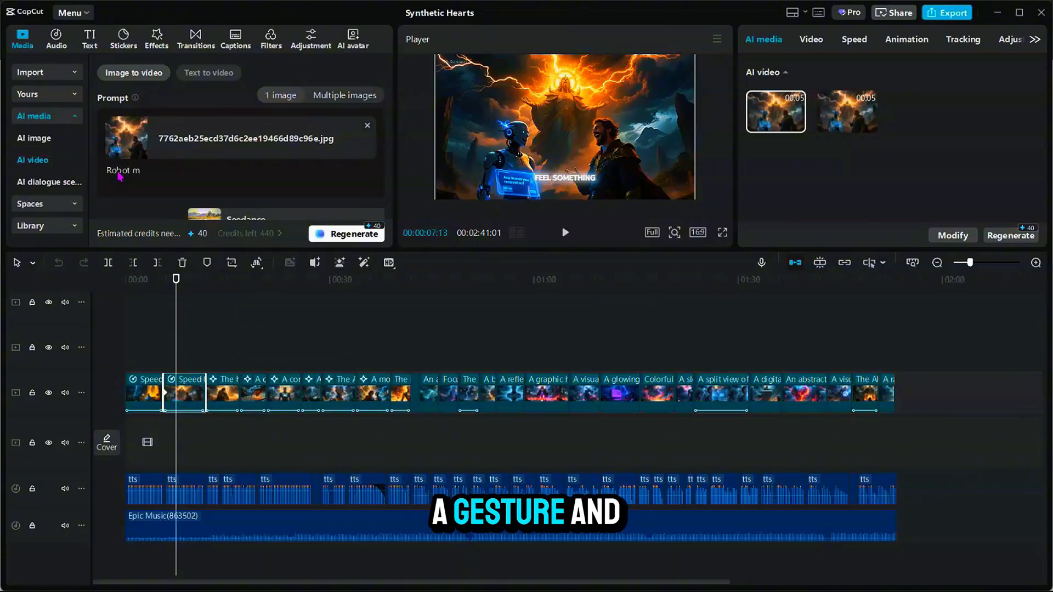
type("akes a gesture and")
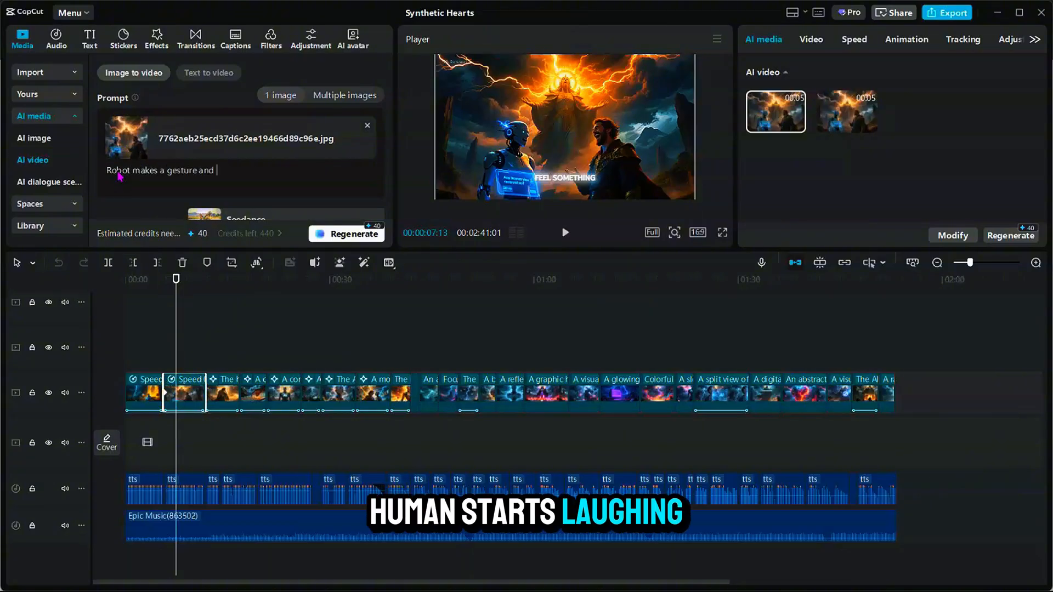
type("human starts laughing")
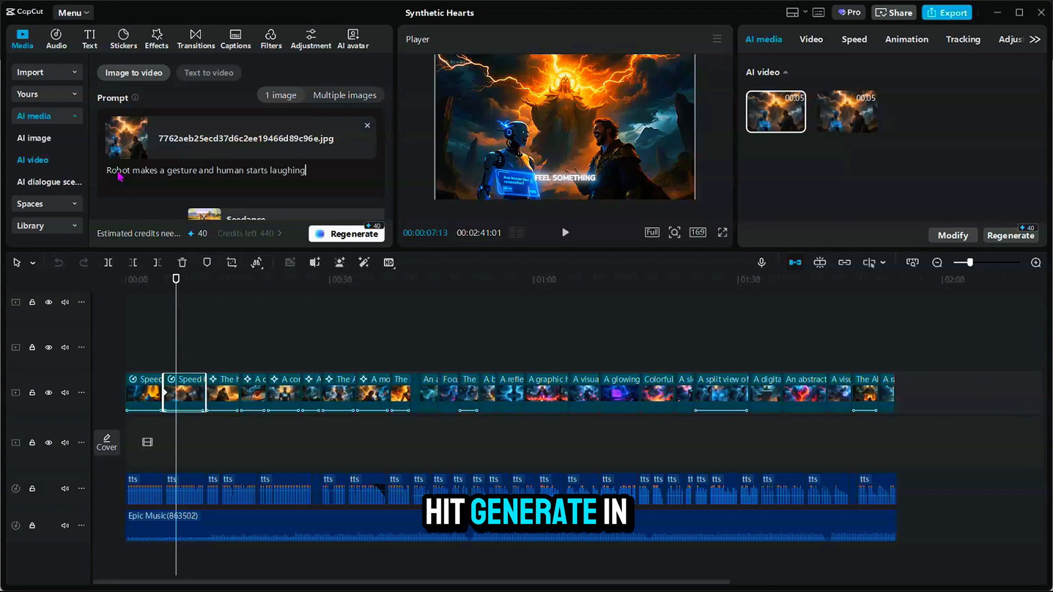